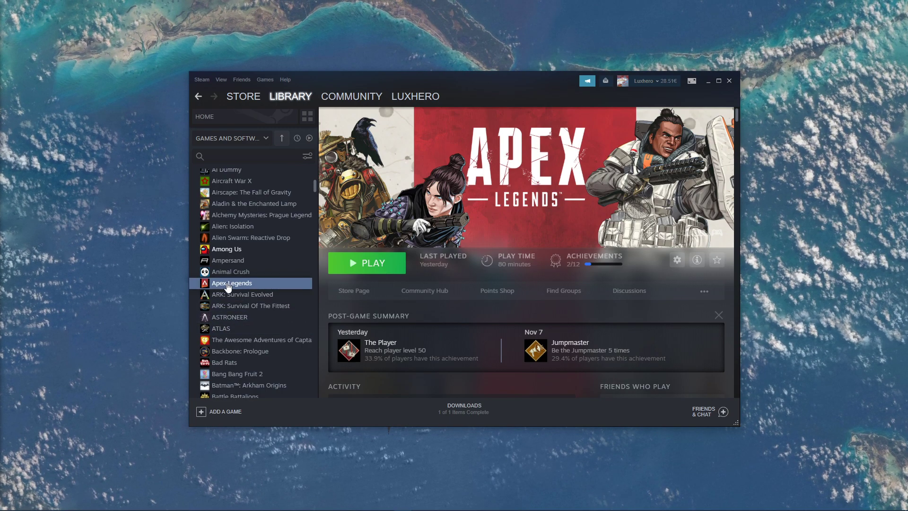
# Open Apex Legends' properties and check that its game language shows Deutsch (German).
pyautogui.rightClick(232, 283)
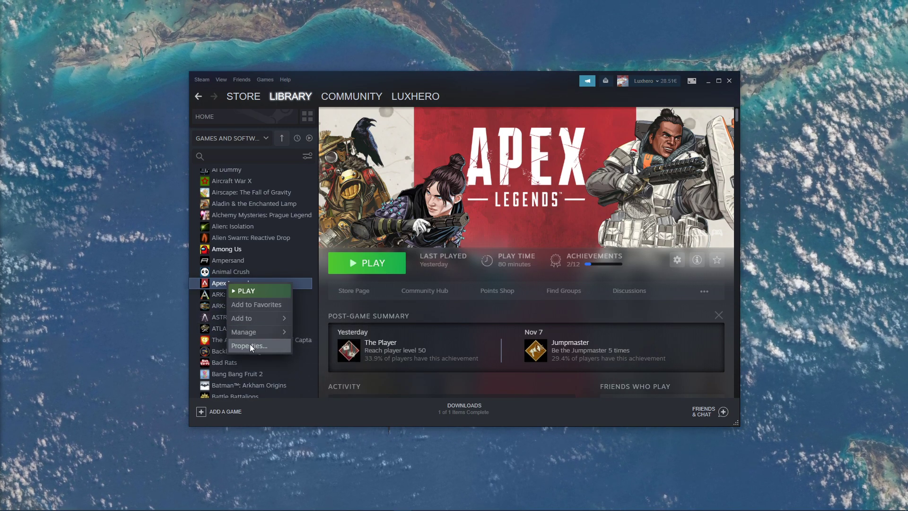
pyautogui.click(249, 345)
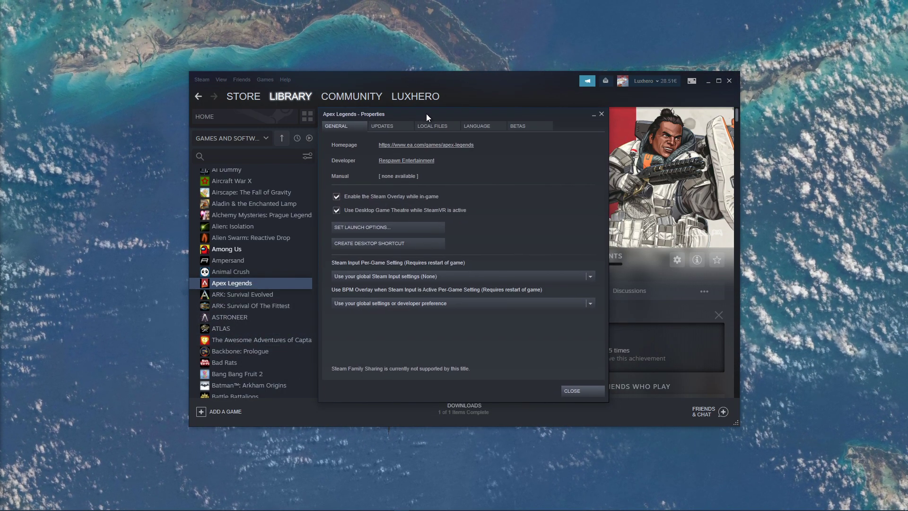
pyautogui.click(431, 125)
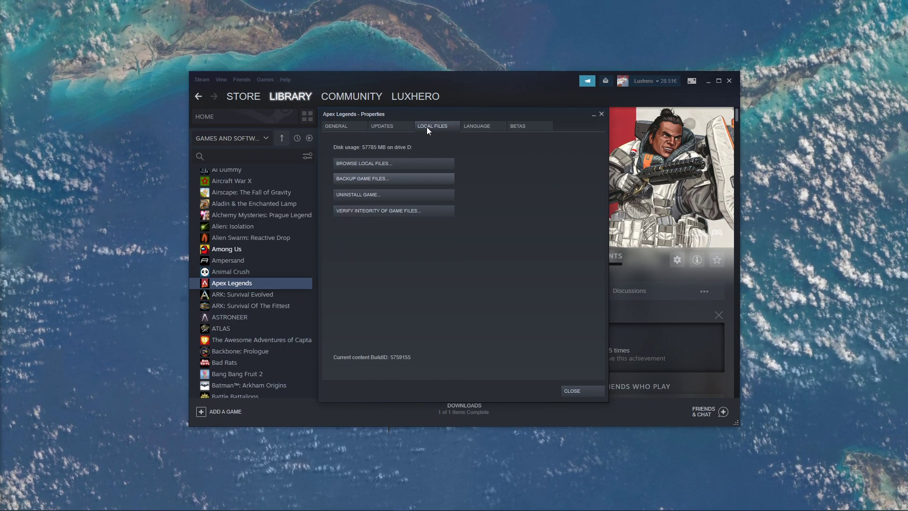
pyautogui.click(476, 126)
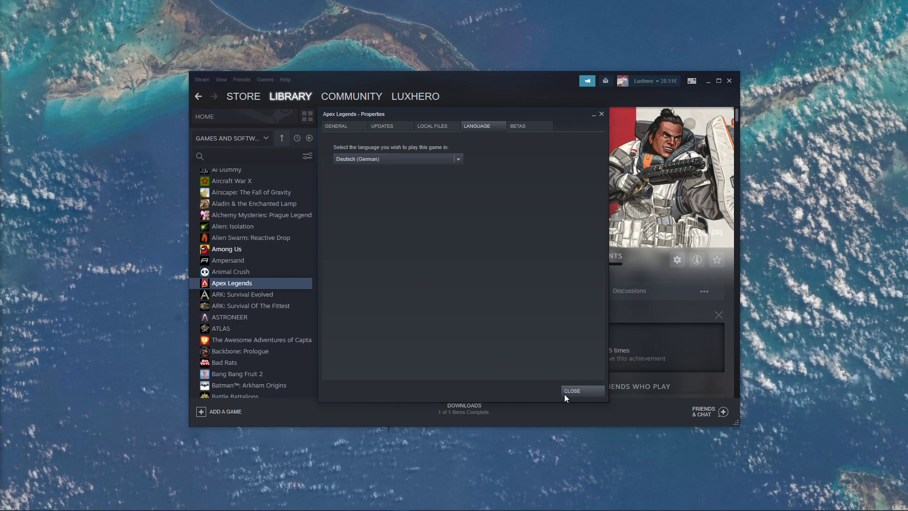
# Open the Apex Legends install folder on drive D from its Local Files settings.
pyautogui.click(580, 390)
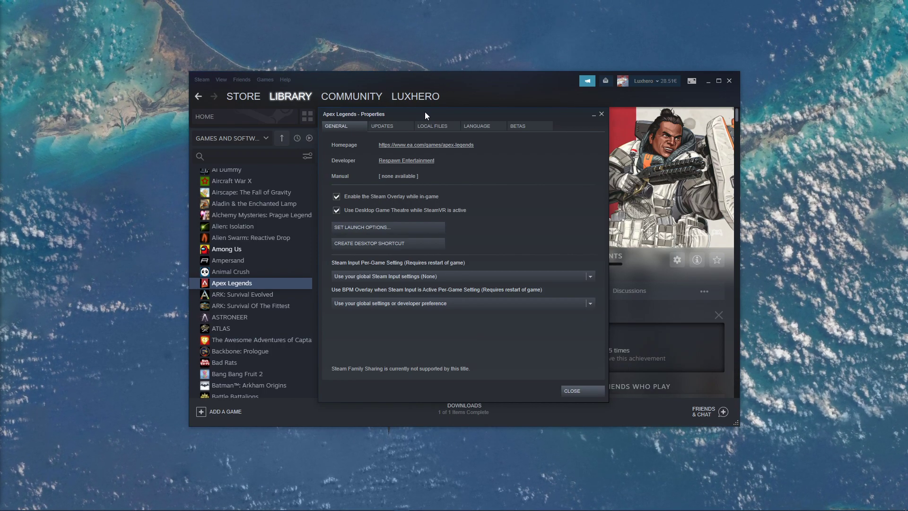
pyautogui.click(432, 126)
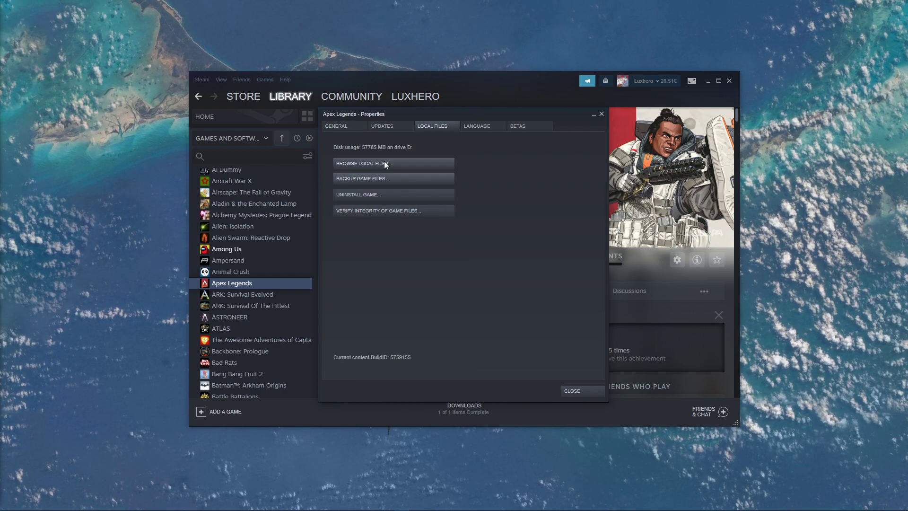
pyautogui.click(361, 162)
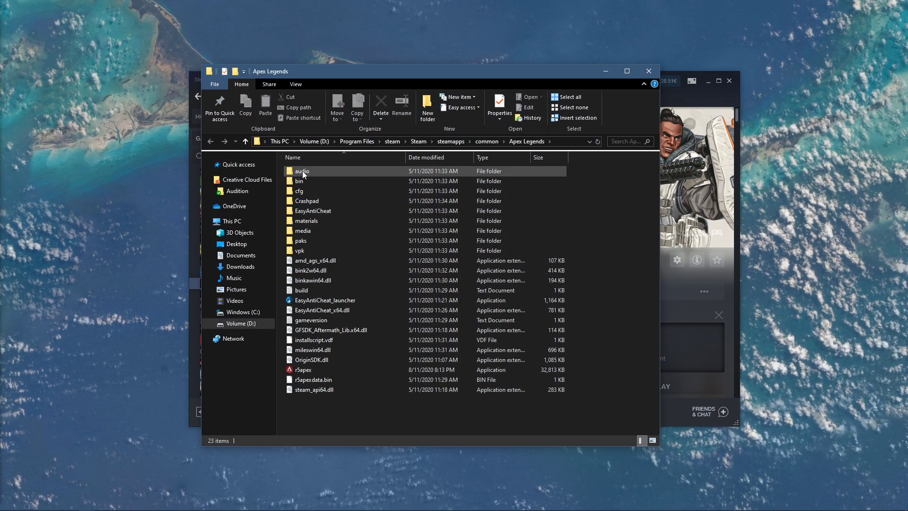
# Drag general_german.mstr from the audio\ship folder onto the desktop, leaving 8 items.
pyautogui.doubleClick(301, 170)
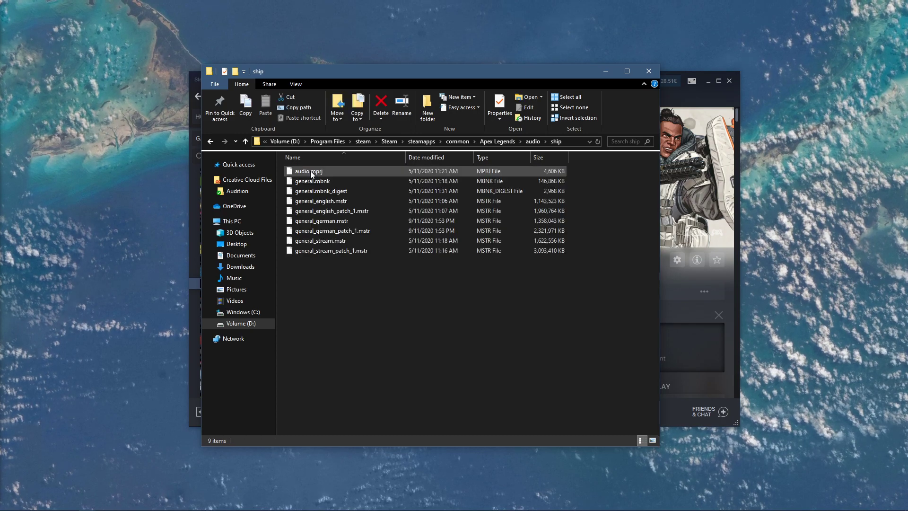
pyautogui.click(320, 221)
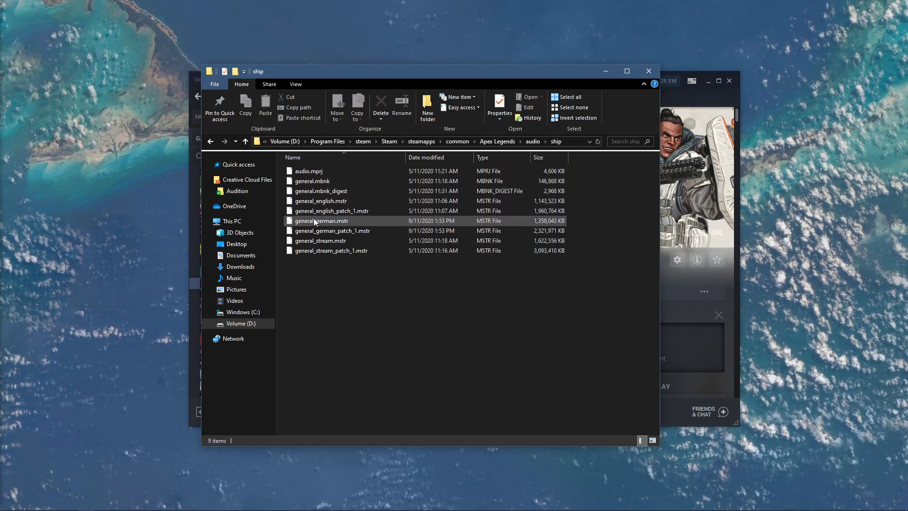
pyautogui.click(321, 221)
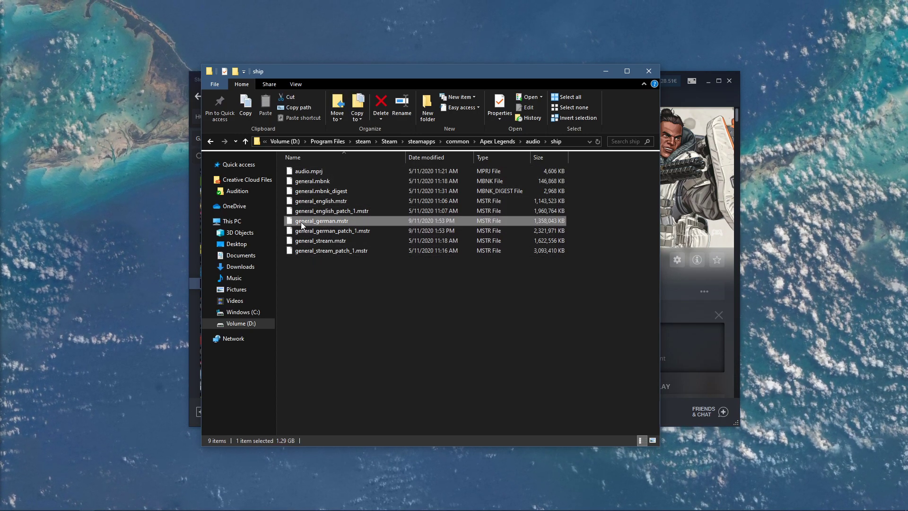
pyautogui.moveTo(321, 221); pyautogui.dragTo(90, 183)
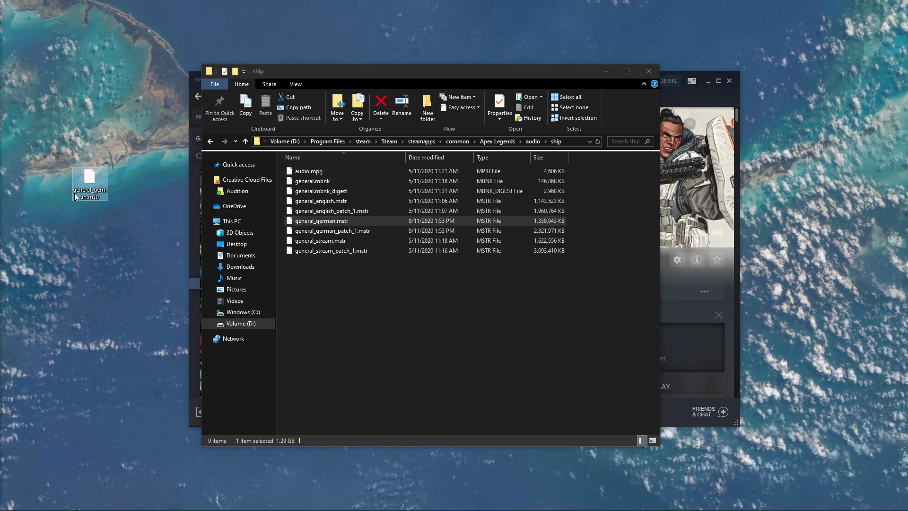
pyautogui.moveTo(89, 185)
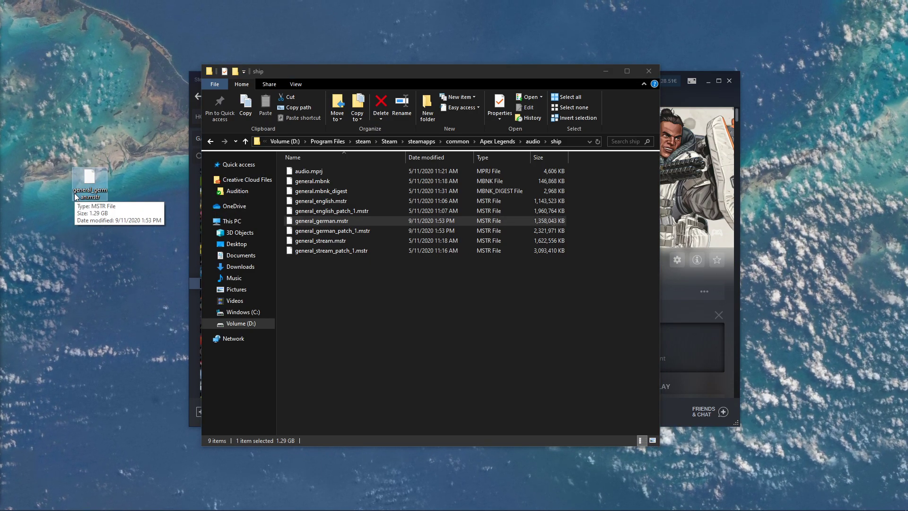
pyautogui.click(320, 221)
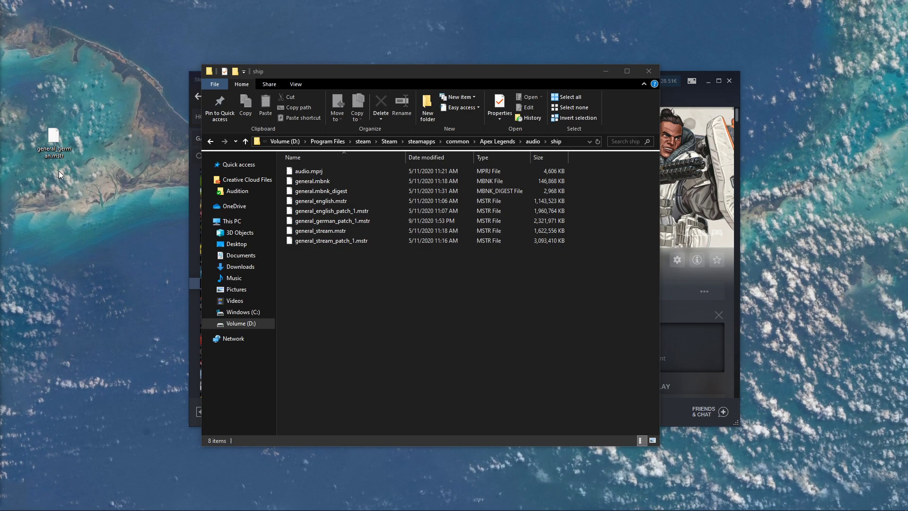
pyautogui.click(53, 139)
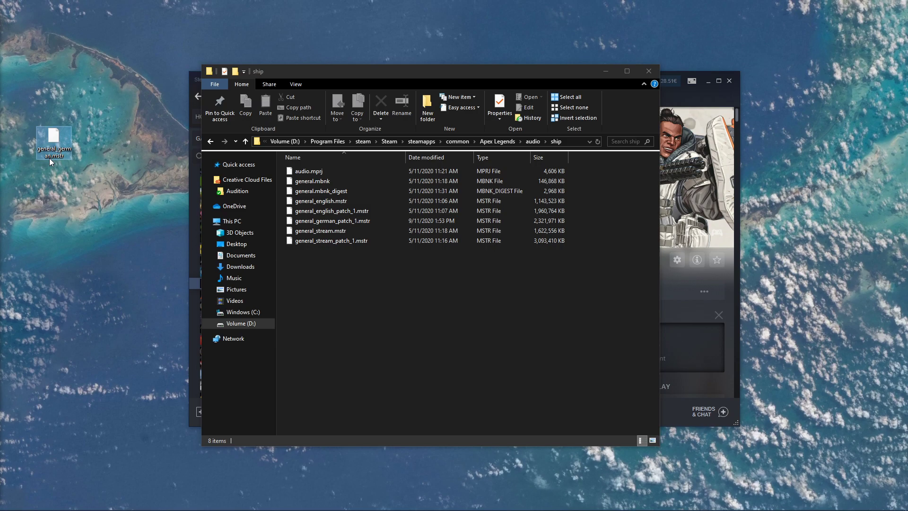
pyautogui.moveTo(52, 142)
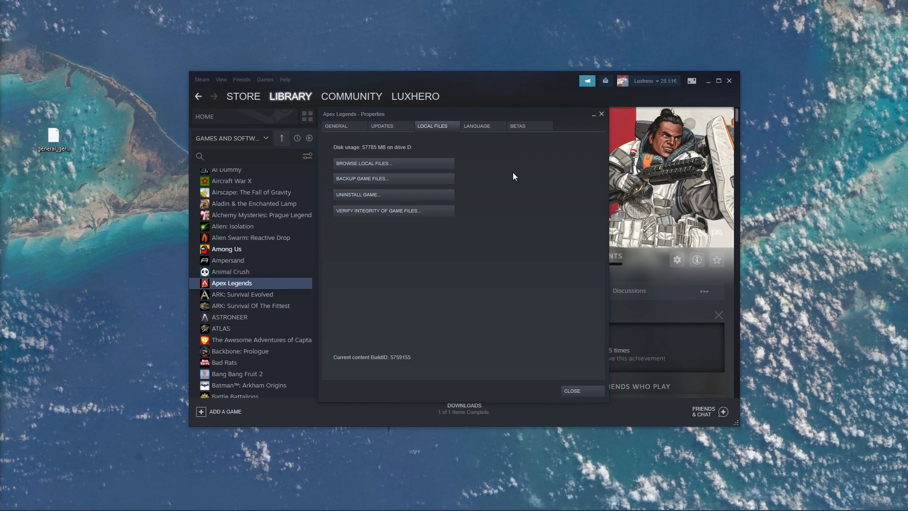
# Switch Apex Legends to a different game language, removing general_german_patch_1.mstr from ship.
pyautogui.click(476, 126)
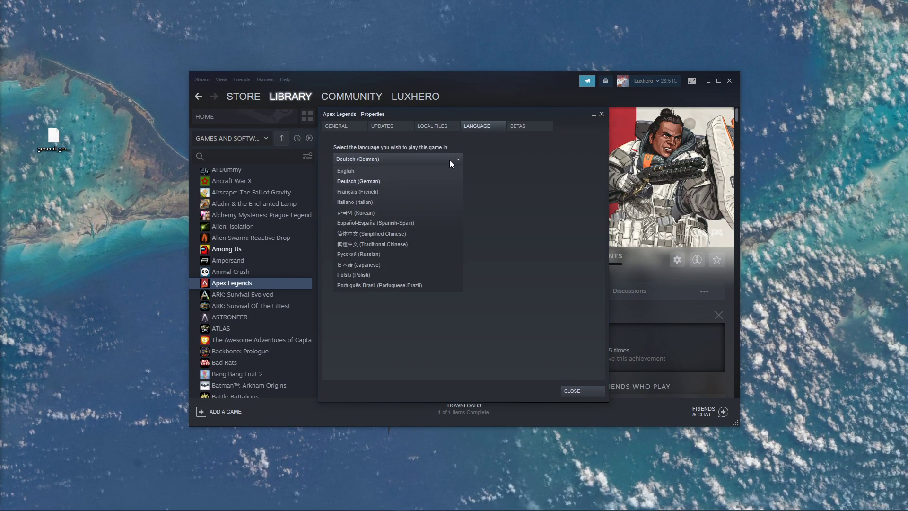
pyautogui.click(345, 170)
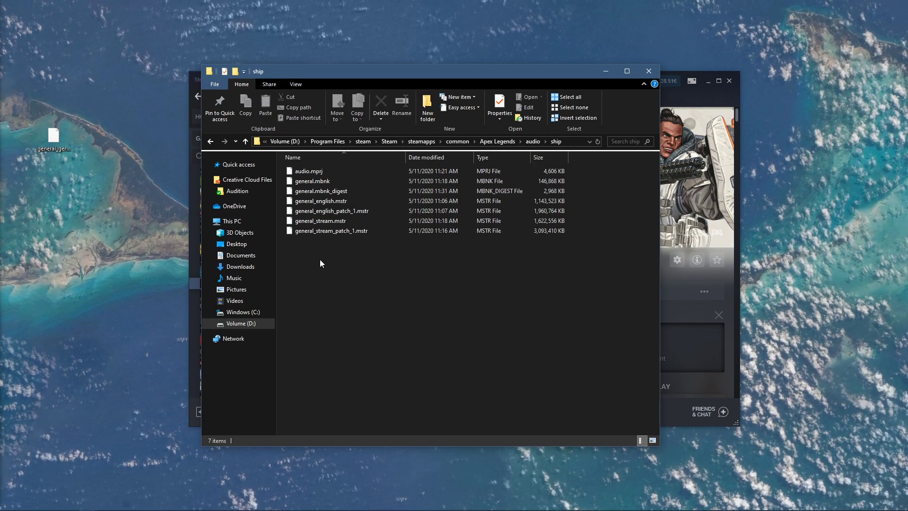
pyautogui.rightClick(53, 138)
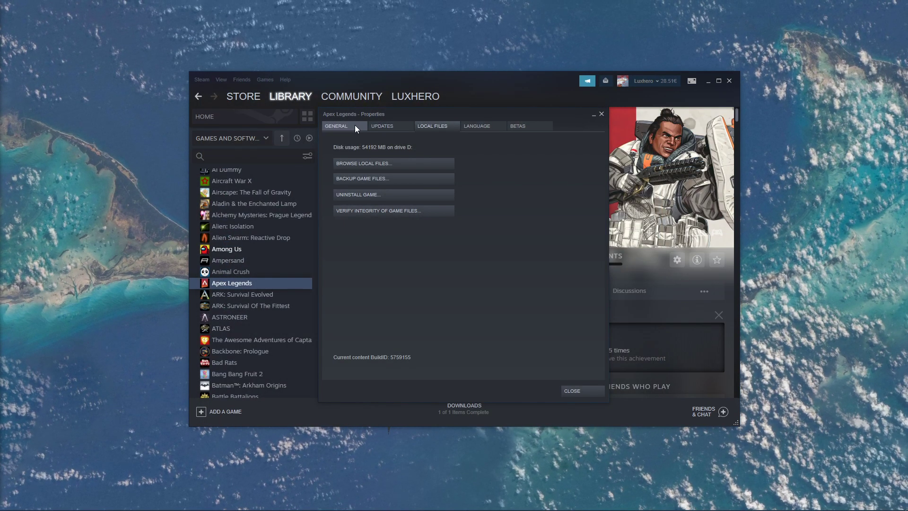
# Set the launch option +miles_language german on the General tab and close properties.
pyautogui.click(336, 126)
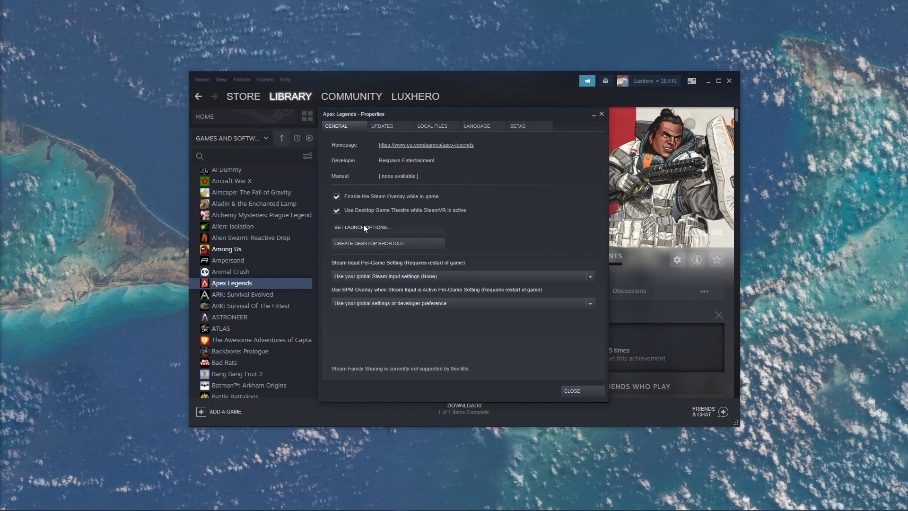
pyautogui.click(361, 227)
pyautogui.write('+miles_language german')
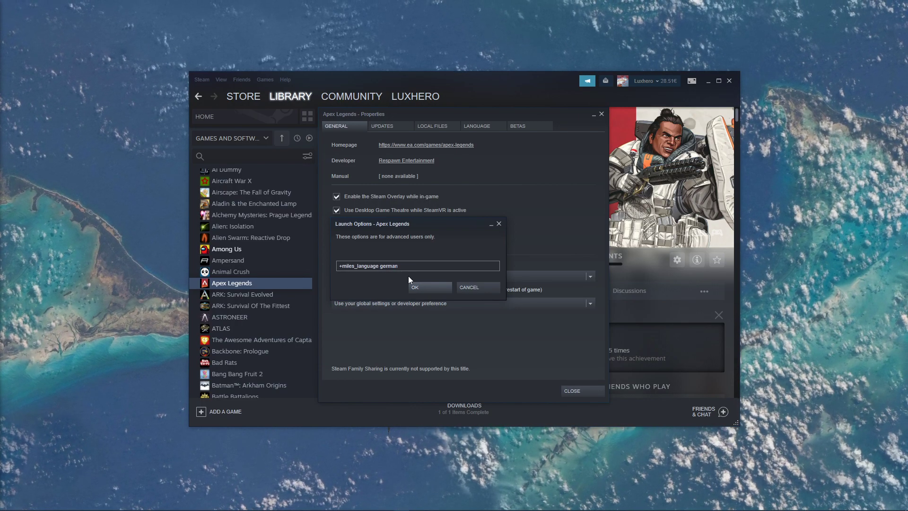
pyautogui.click(414, 287)
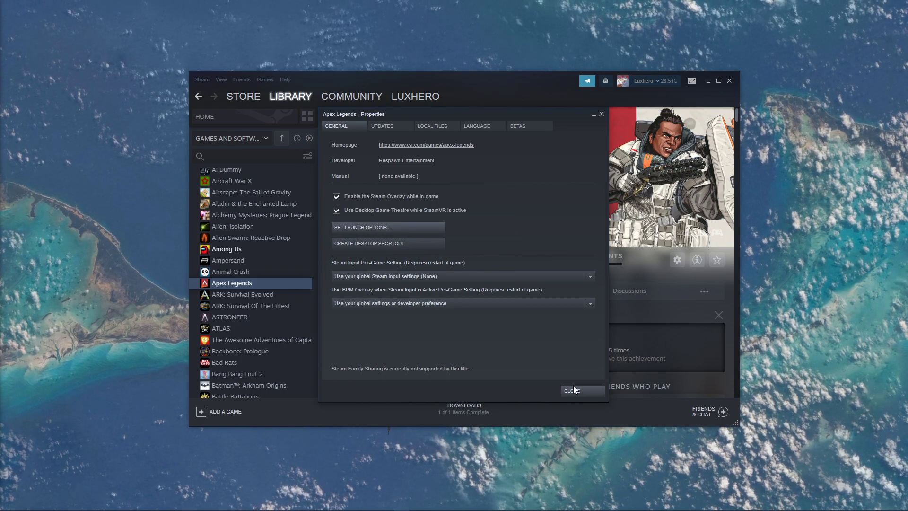
pyautogui.click(578, 390)
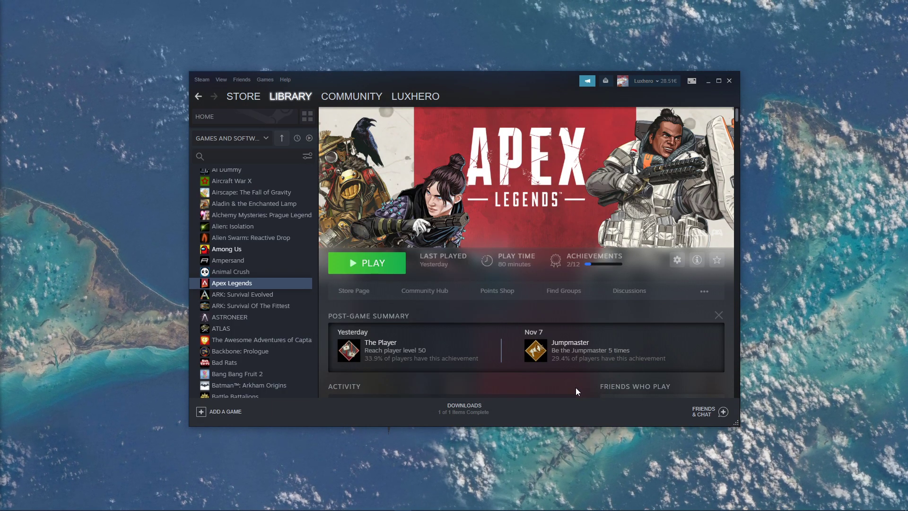